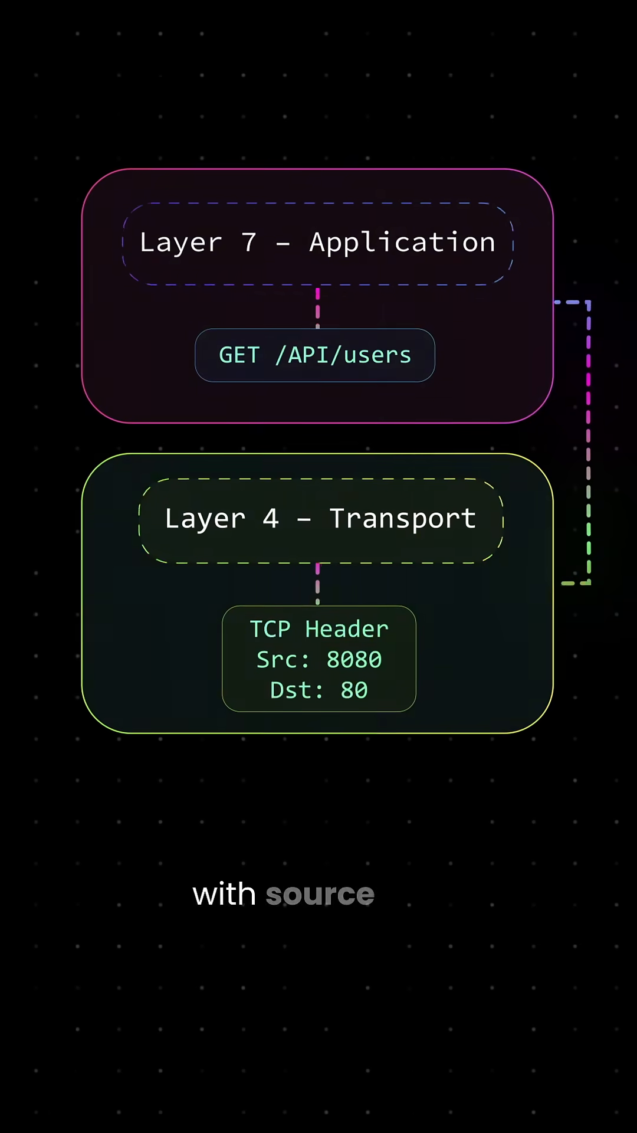
pyautogui.scroll(-3)
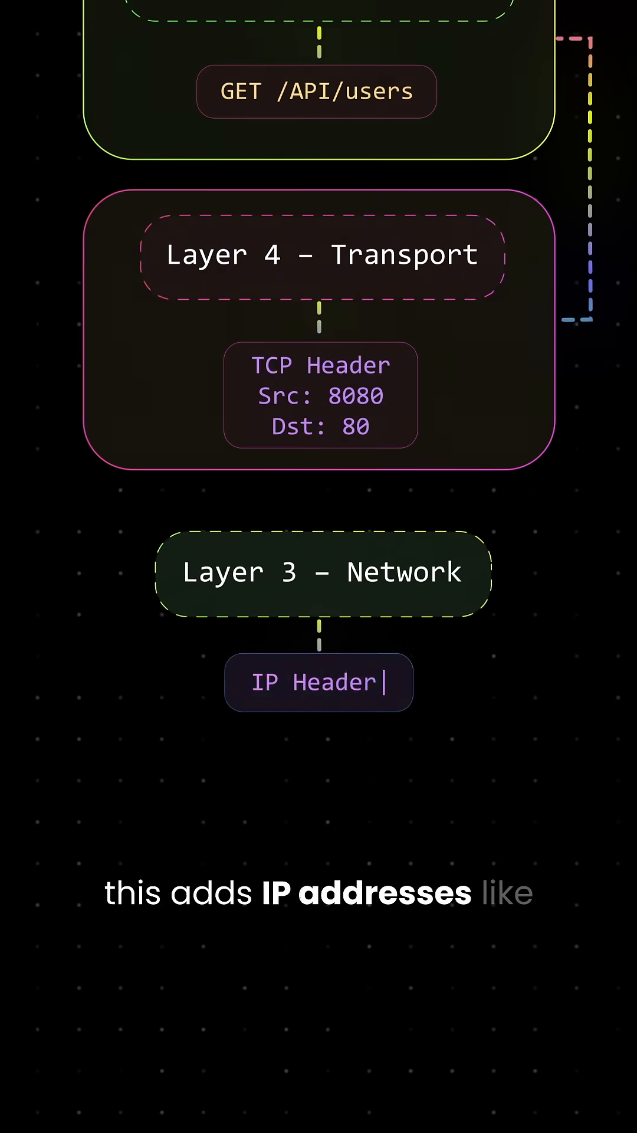
pyautogui.write('Src: 192.168.1.10')
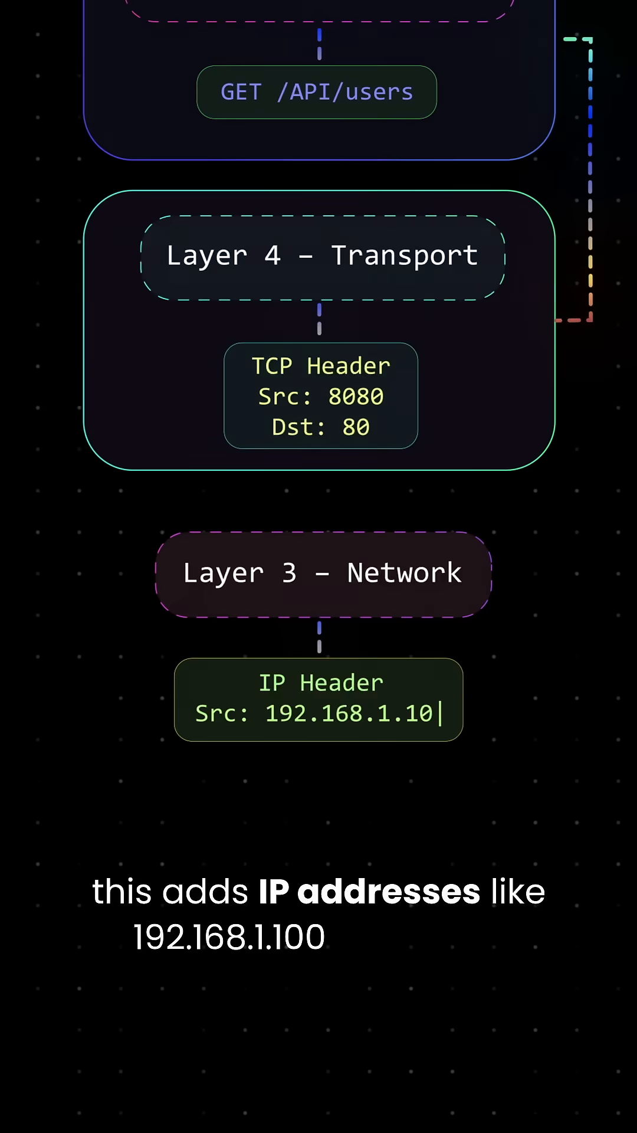